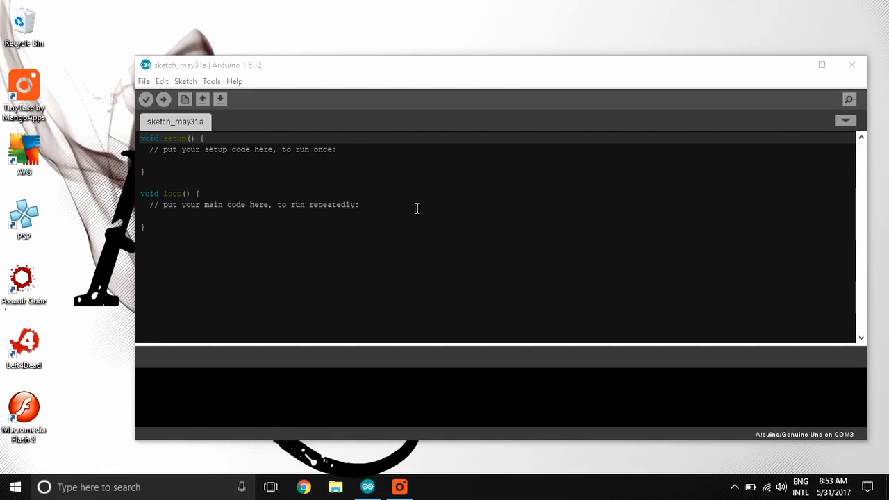
{"action": "mouse_move", "coordinate": [391, 208]}
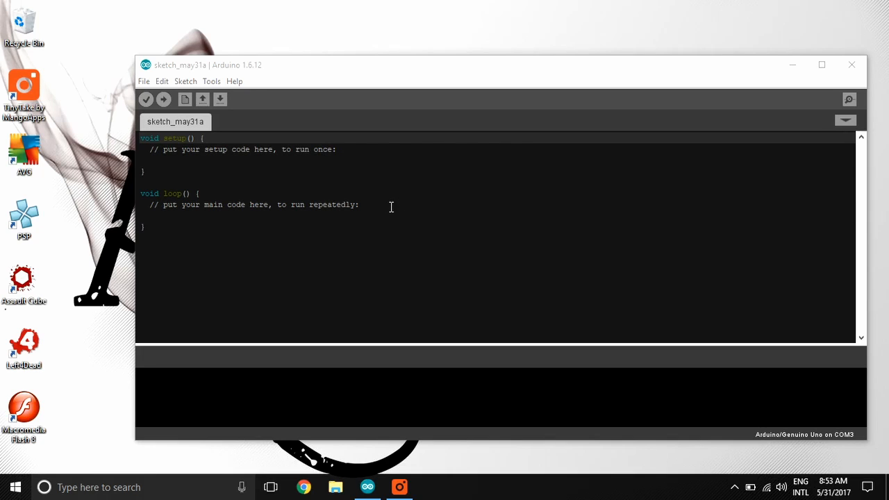
{"action": "mouse_move", "coordinate": [366, 210]}
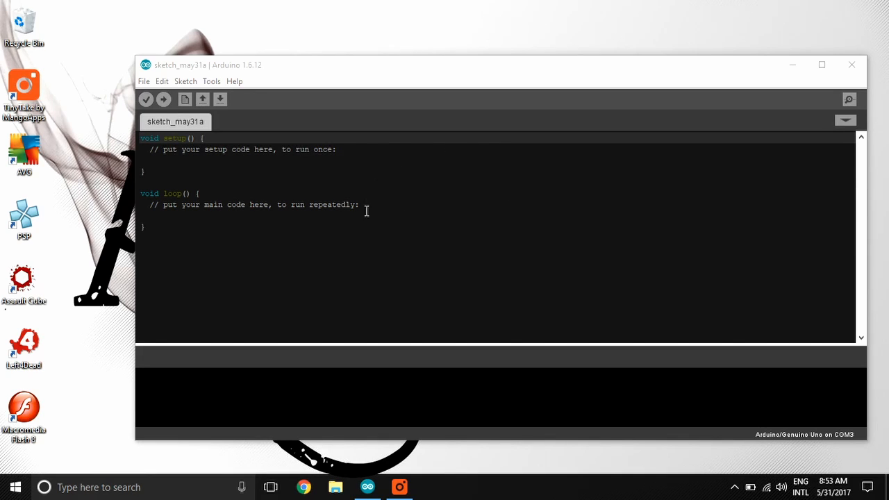
{"action": "mouse_move", "coordinate": [287, 408]}
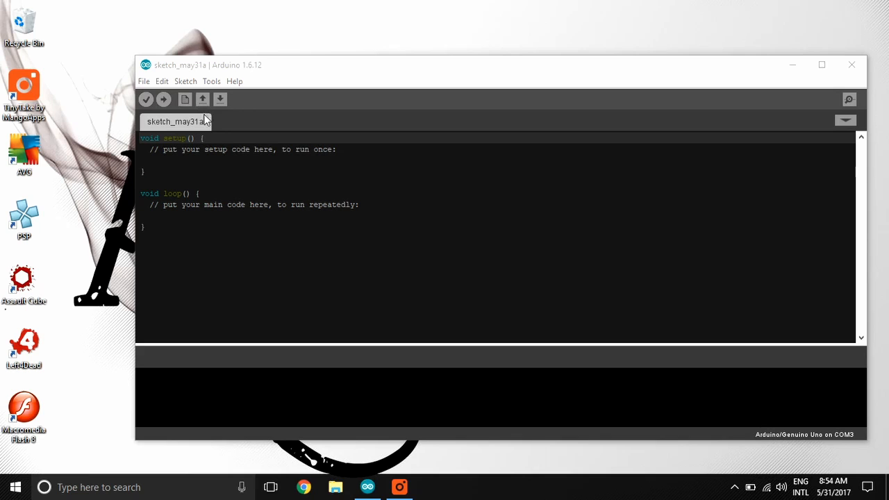
Step: Browse the menus while on the jeffThompson/DarkArduinoTheme GitHub repository page
{"action": "left_click", "coordinate": [143, 81]}
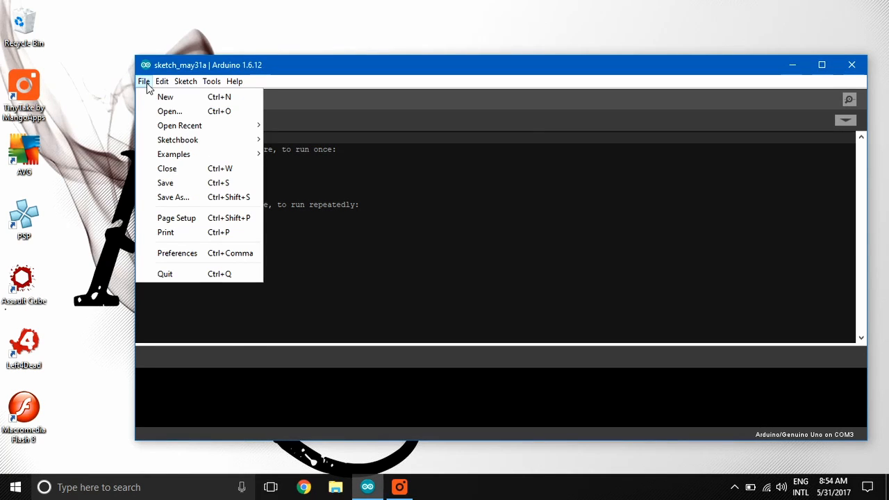
{"action": "mouse_move", "coordinate": [198, 250]}
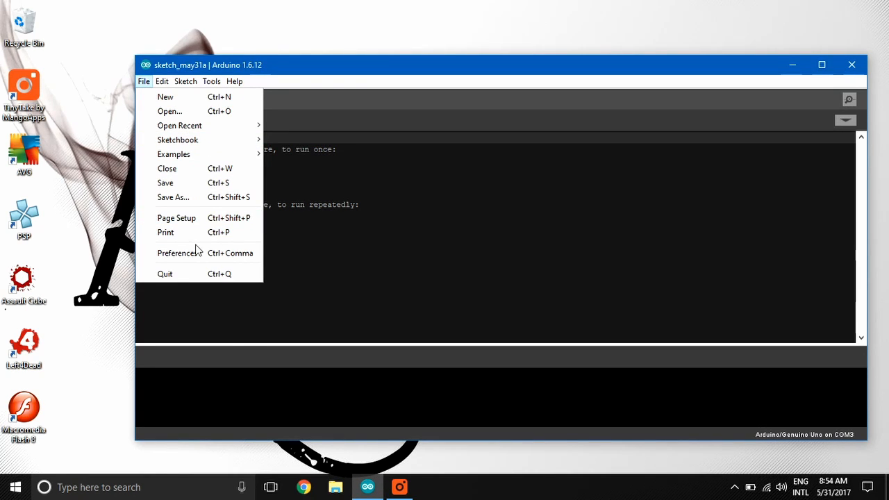
{"action": "mouse_move", "coordinate": [179, 125]}
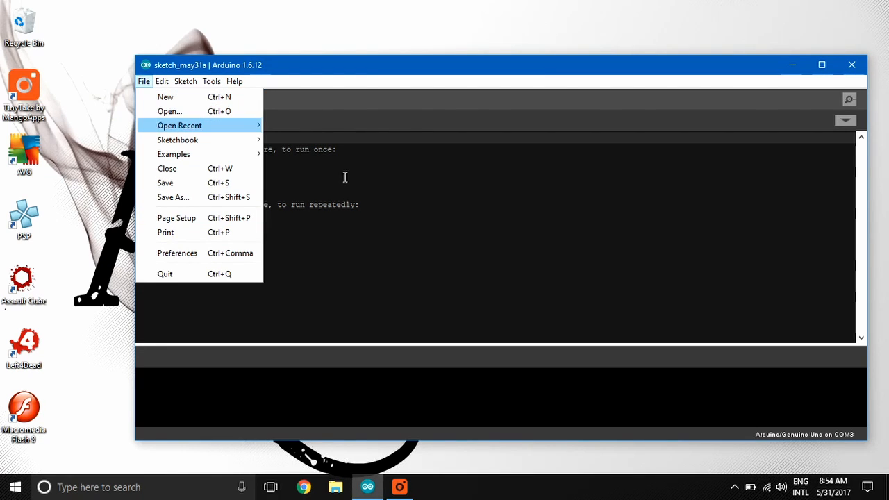
{"action": "mouse_move", "coordinate": [165, 94]}
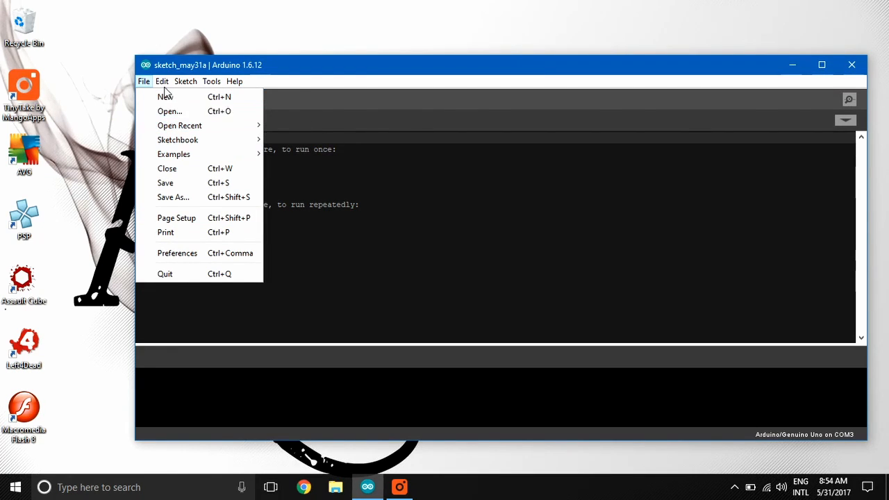
{"action": "left_click", "coordinate": [161, 81]}
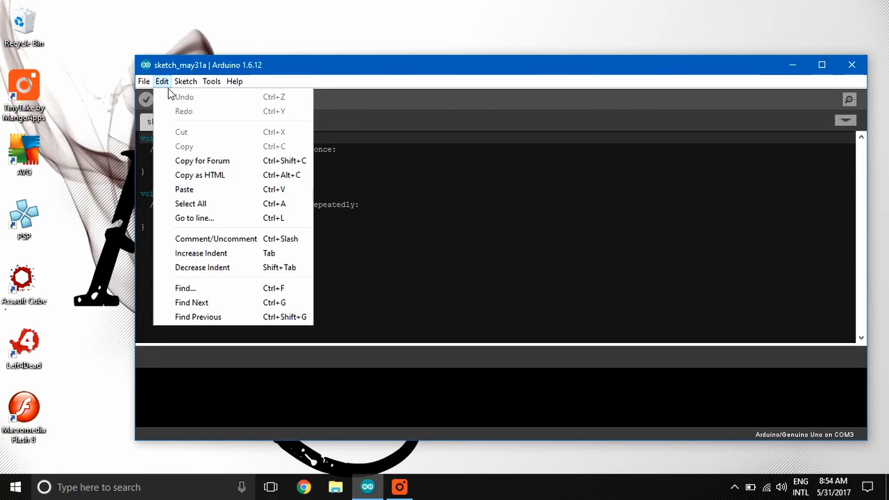
{"action": "left_click", "coordinate": [186, 81]}
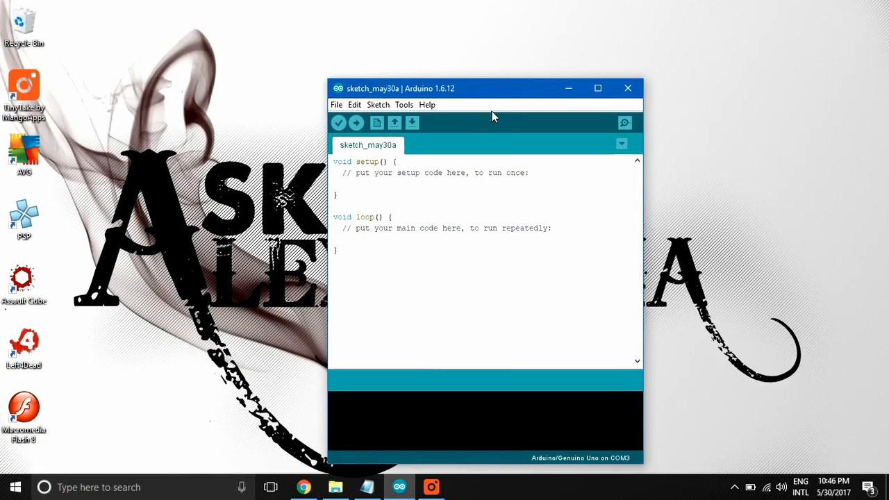
{"action": "mouse_move", "coordinate": [580, 94]}
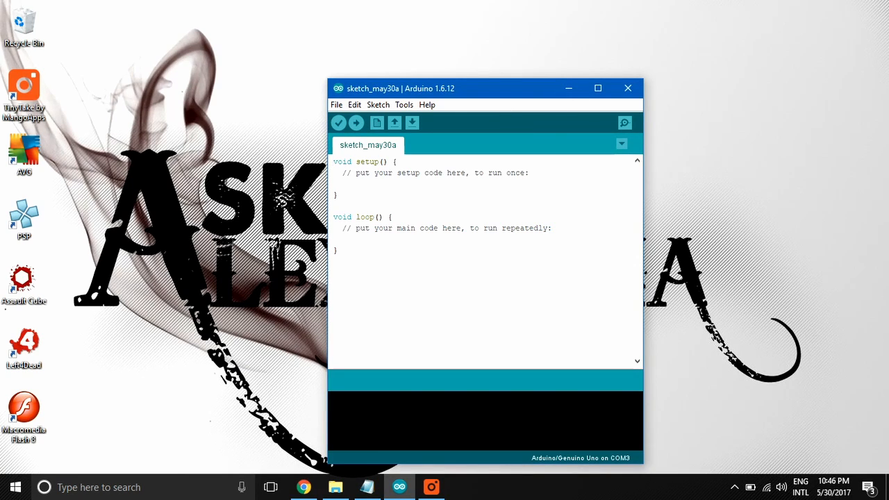
{"action": "mouse_move", "coordinate": [674, 229]}
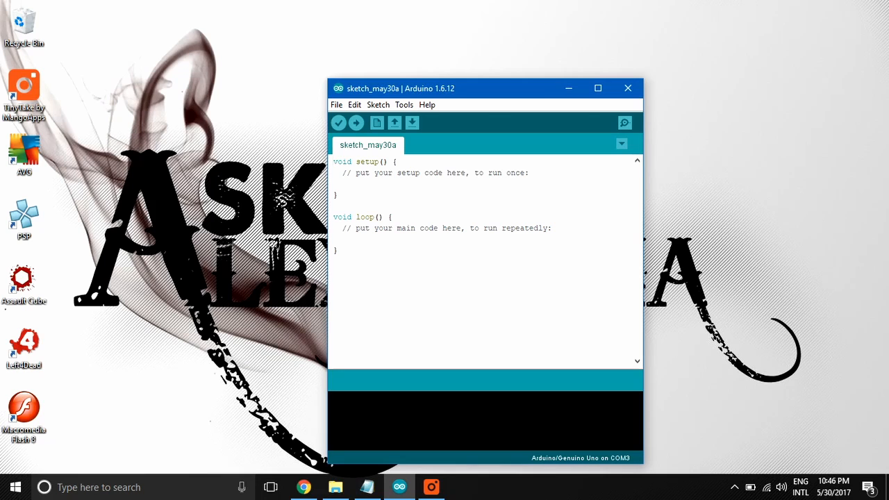
{"action": "mouse_move", "coordinate": [332, 432]}
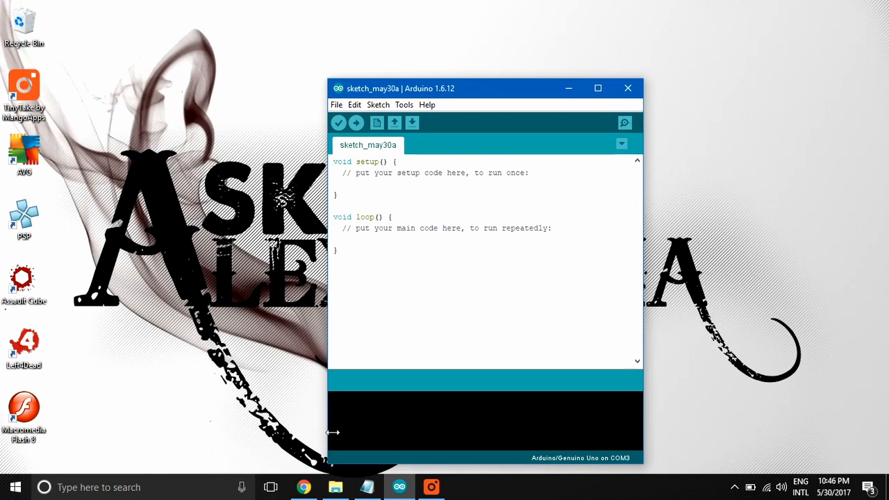
{"action": "mouse_move", "coordinate": [304, 487]}
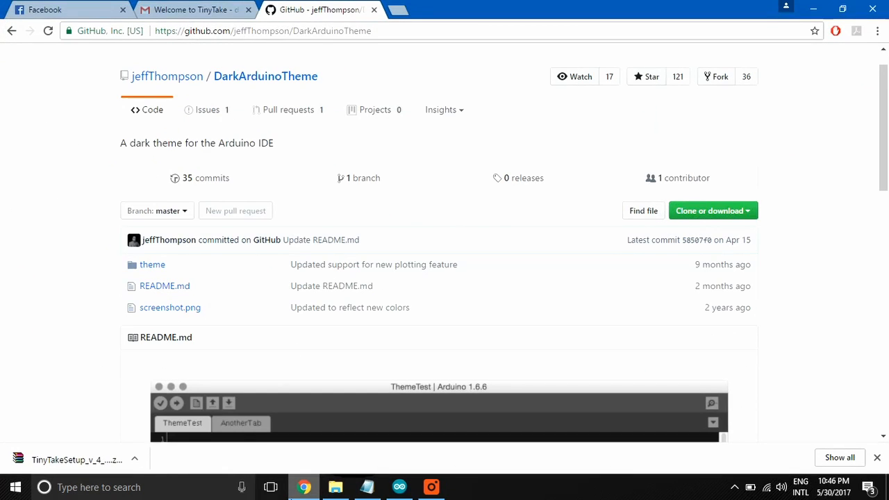
{"action": "mouse_move", "coordinate": [264, 329]}
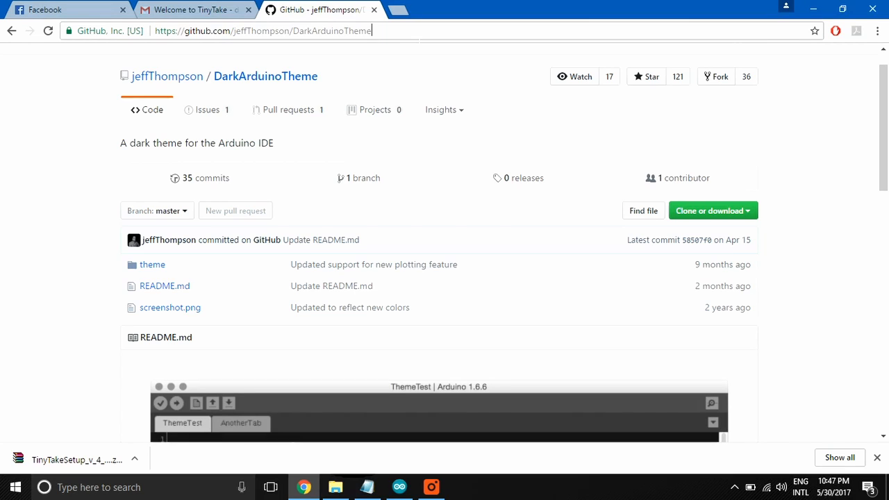
{"action": "mouse_move", "coordinate": [170, 307]}
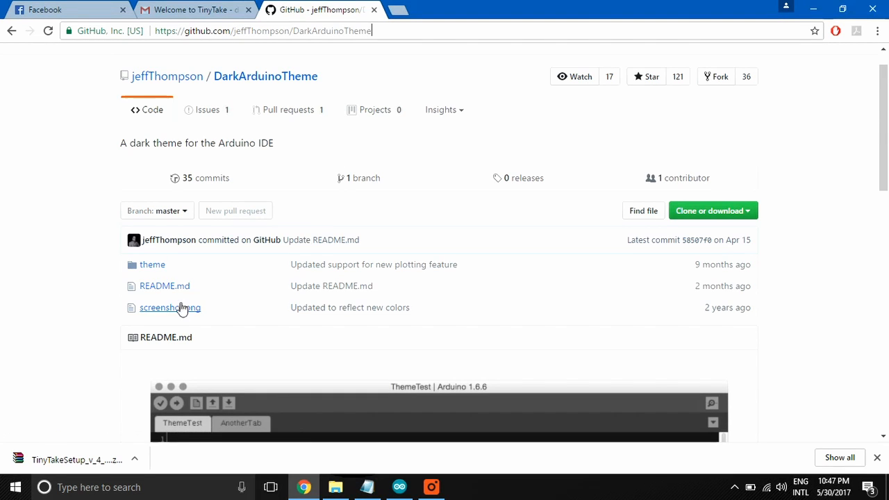
{"action": "mouse_move", "coordinate": [164, 286]}
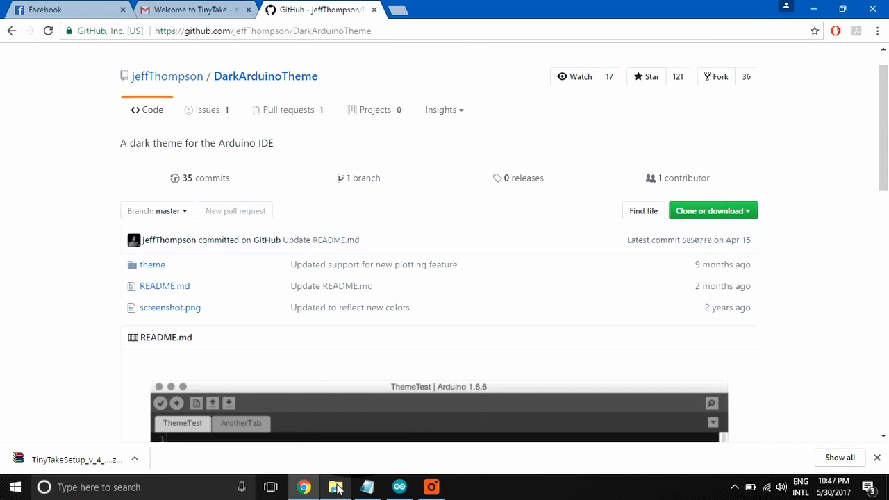
Step: Open DarkArduinoTheme-master from Downloads and copy its theme folder
{"action": "left_click", "coordinate": [335, 487]}
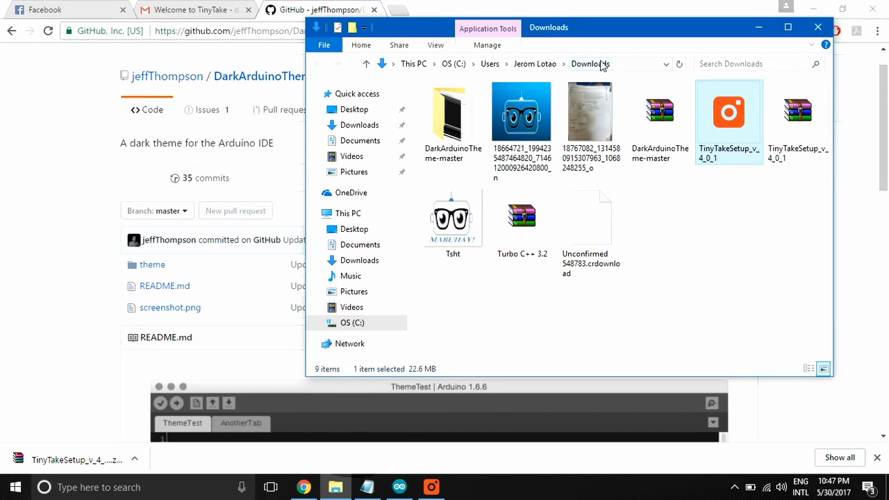
{"action": "mouse_move", "coordinate": [658, 111]}
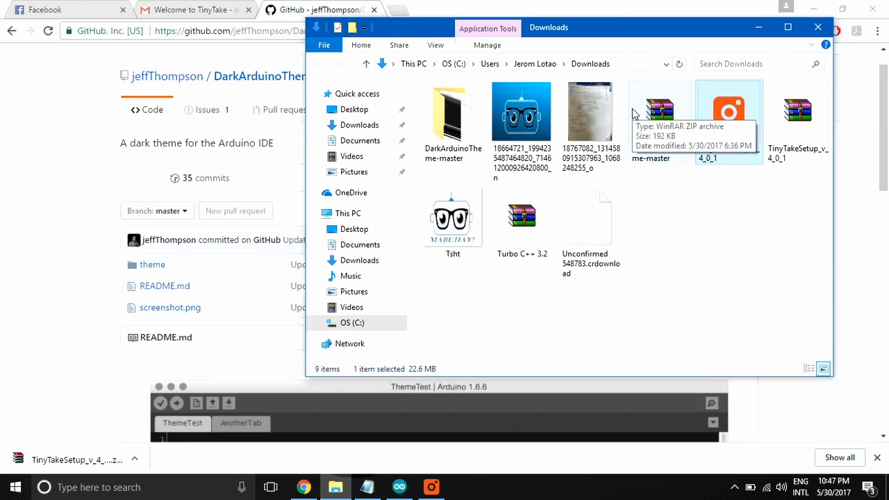
{"action": "left_click", "coordinate": [452, 122]}
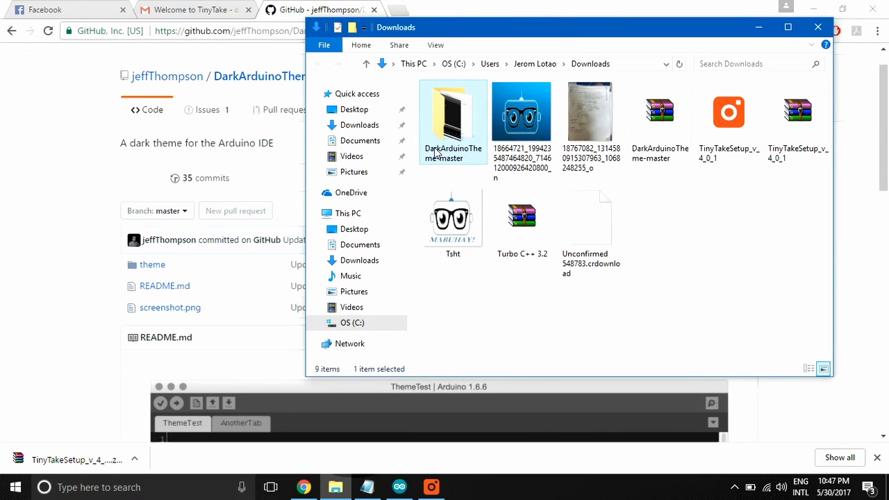
{"action": "mouse_move", "coordinate": [452, 153]}
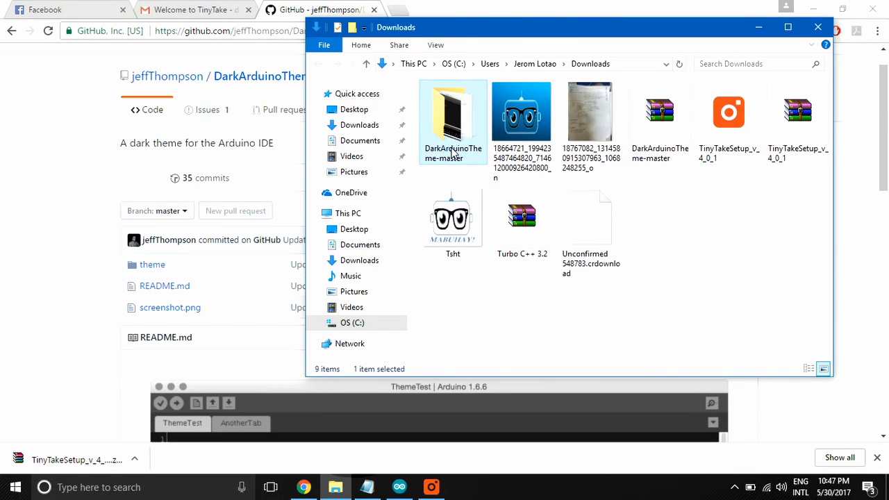
{"action": "double_click", "coordinate": [453, 122]}
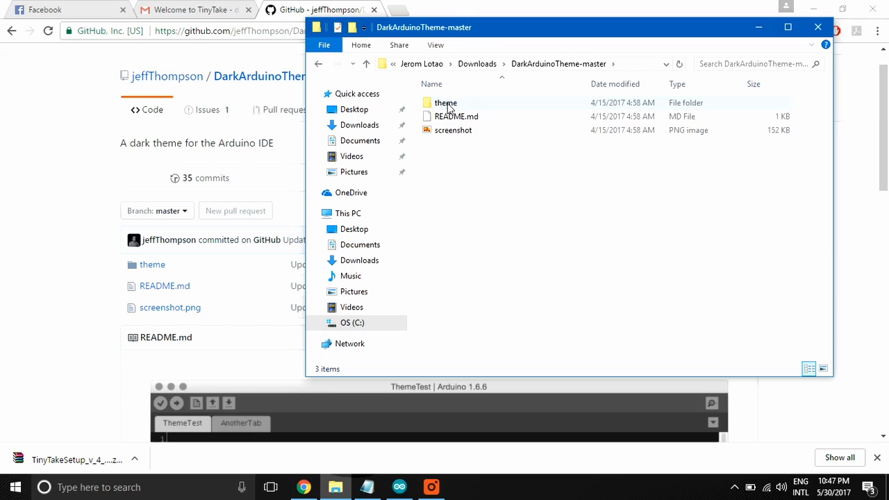
{"action": "mouse_move", "coordinate": [449, 132]}
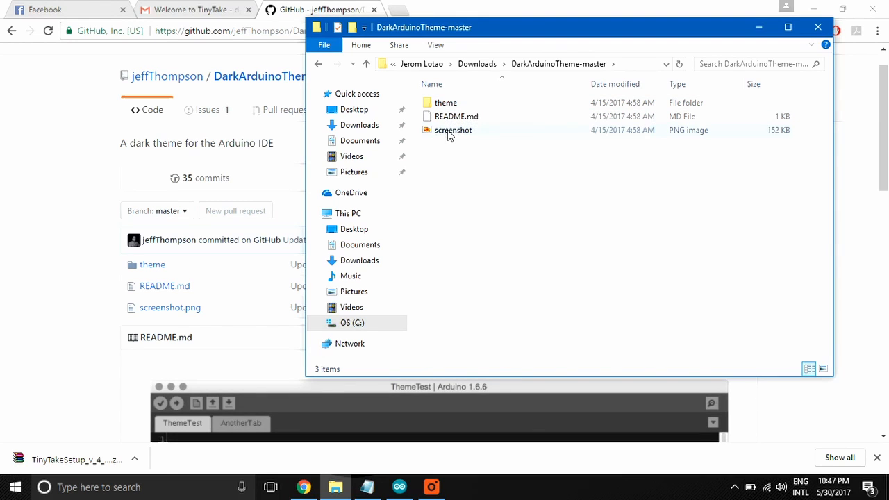
{"action": "mouse_move", "coordinate": [445, 103]}
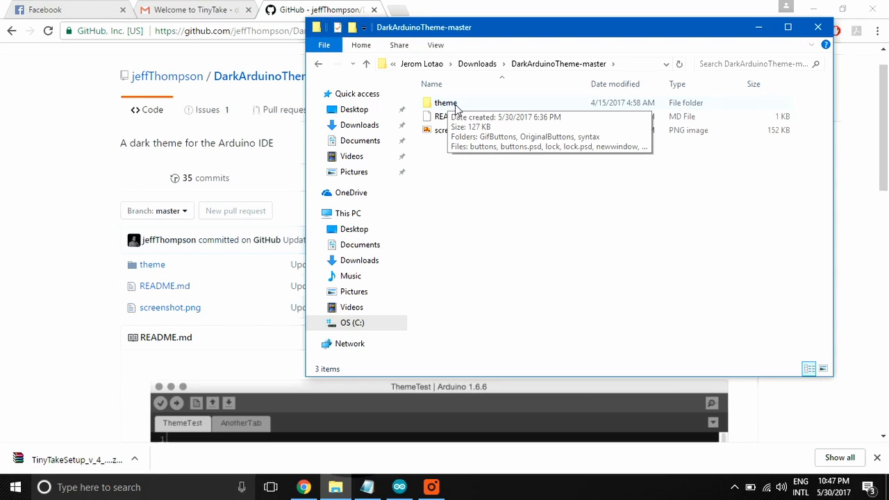
{"action": "right_click", "coordinate": [445, 102]}
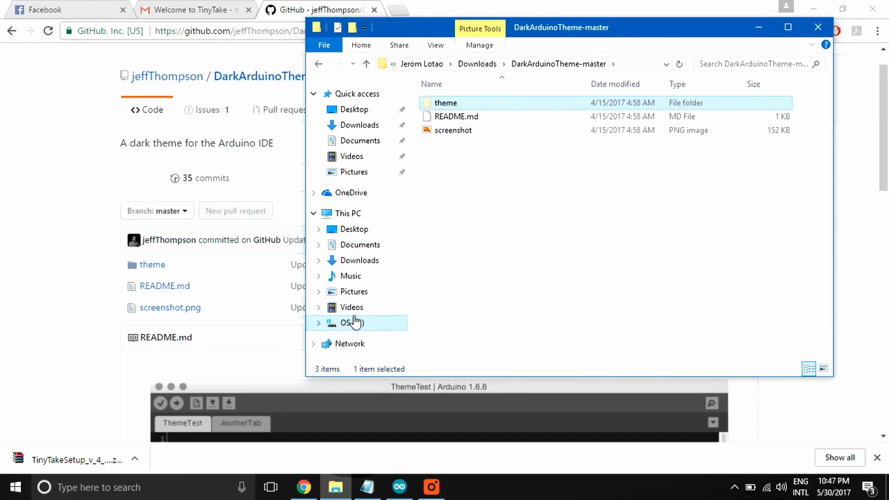
Step: Navigate from OS (C:) through Program Files and Arduino 1.6.12 into lib
{"action": "left_click", "coordinate": [352, 322]}
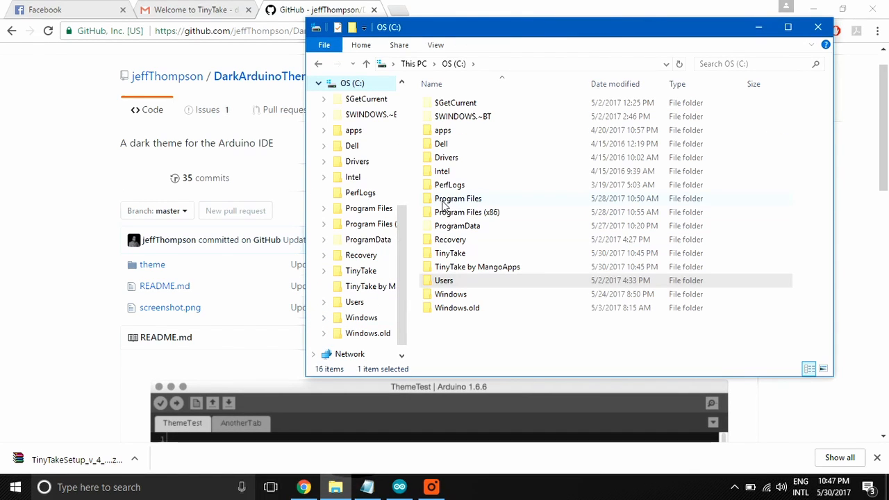
{"action": "double_click", "coordinate": [457, 198]}
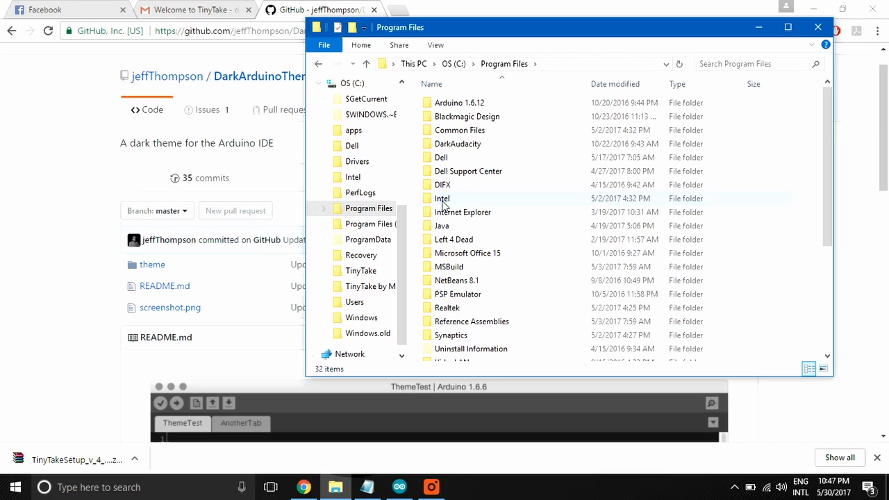
{"action": "mouse_move", "coordinate": [459, 102]}
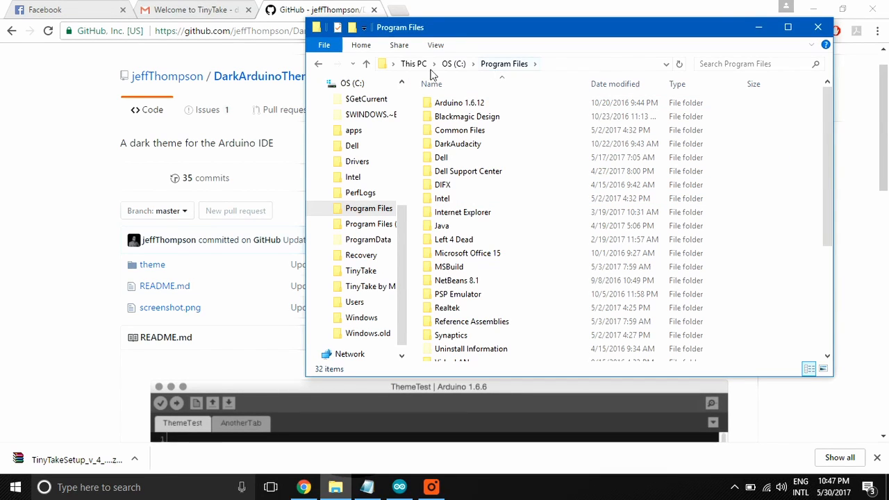
{"action": "mouse_move", "coordinate": [496, 73]}
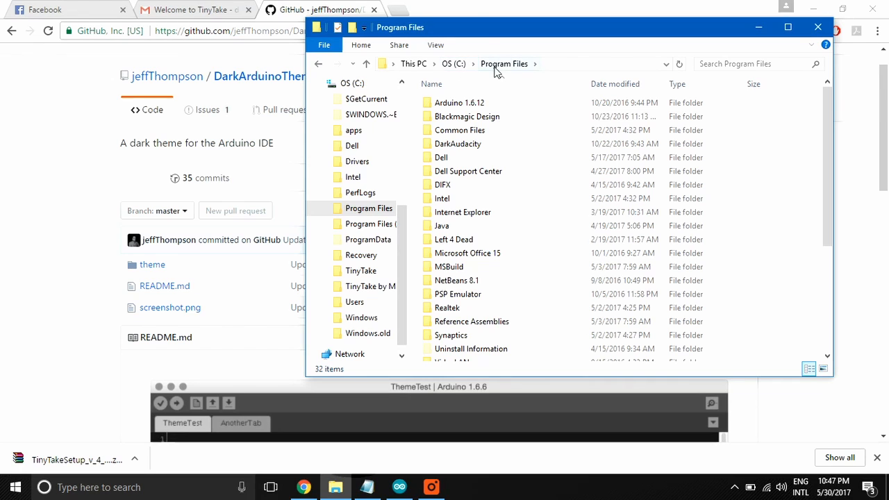
{"action": "mouse_move", "coordinate": [459, 102]}
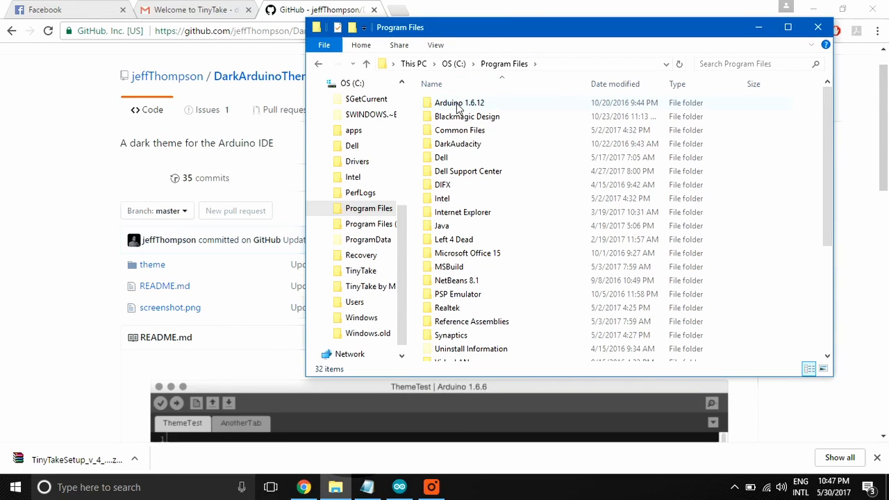
{"action": "double_click", "coordinate": [458, 102]}
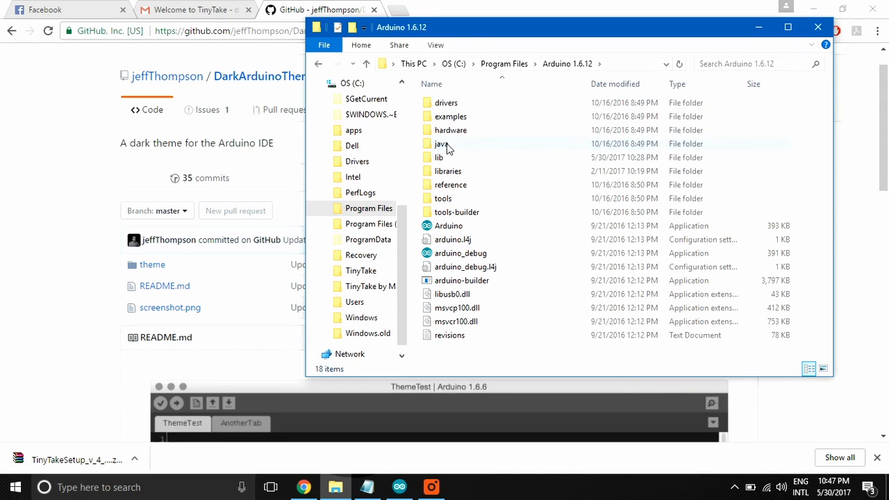
{"action": "mouse_move", "coordinate": [442, 157]}
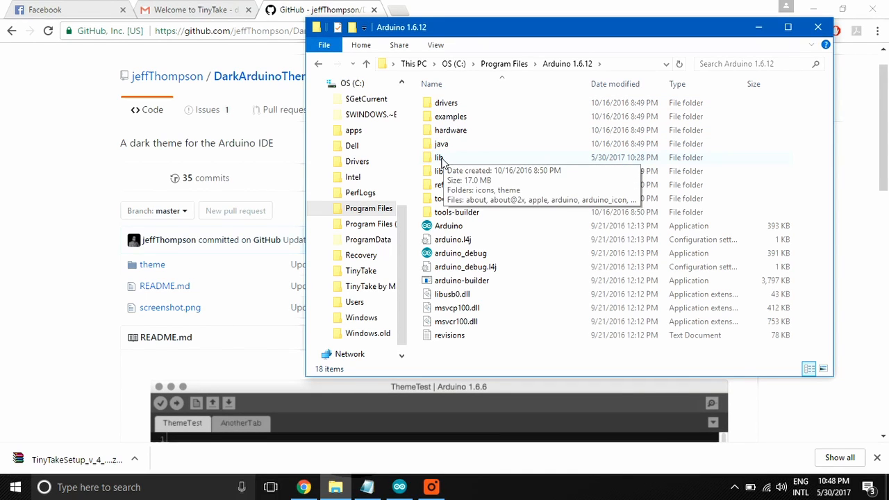
{"action": "double_click", "coordinate": [438, 157]}
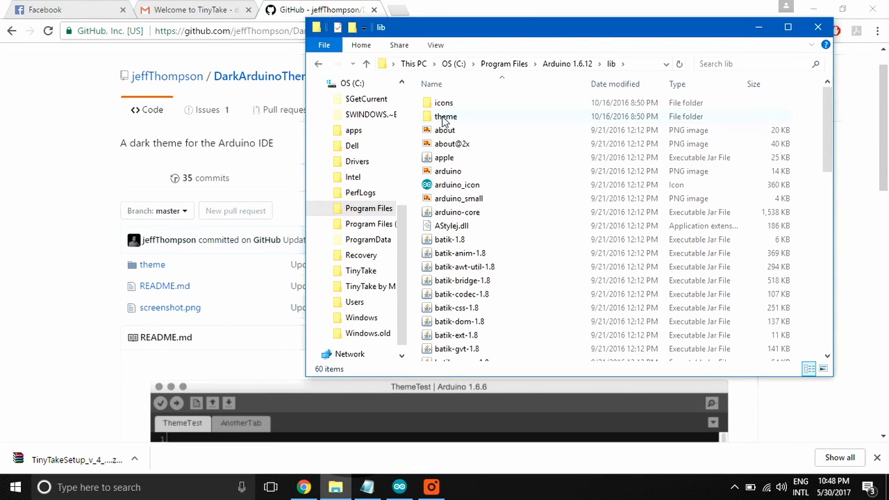
{"action": "mouse_move", "coordinate": [454, 125]}
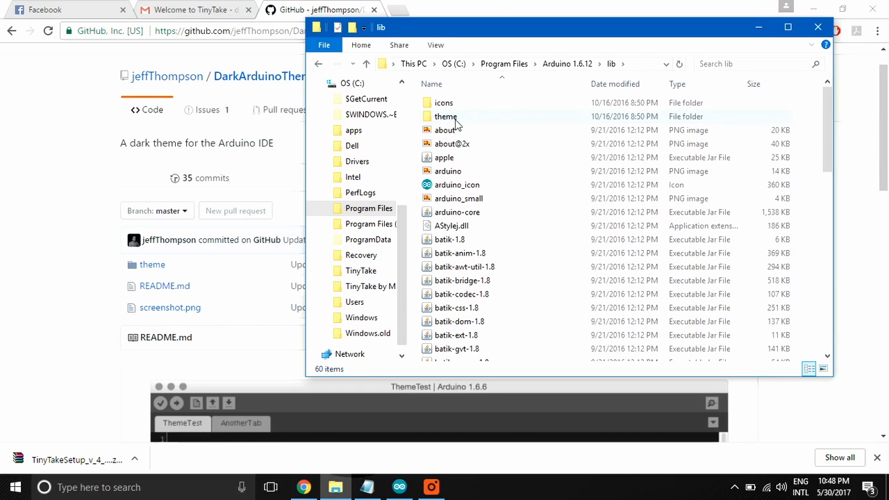
Step: Delete lib's old theme folder, paste the dark theme folder, and close the window
{"action": "right_click", "coordinate": [445, 115]}
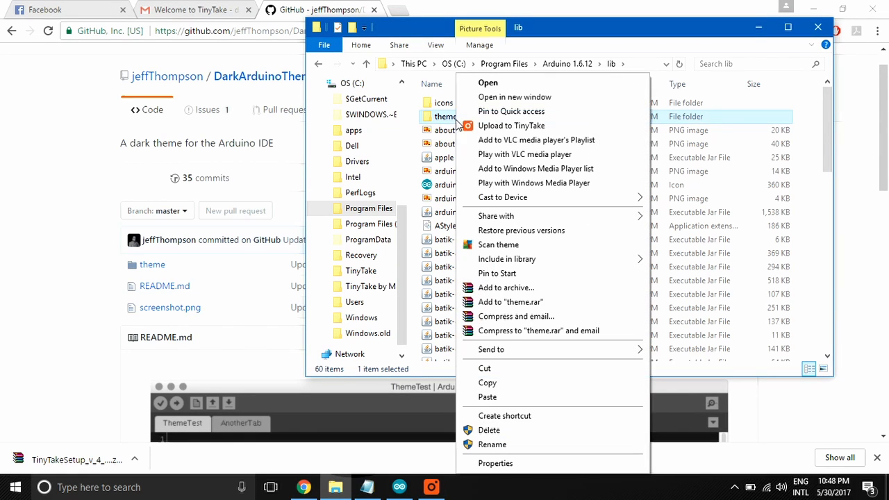
{"action": "left_click", "coordinate": [507, 388]}
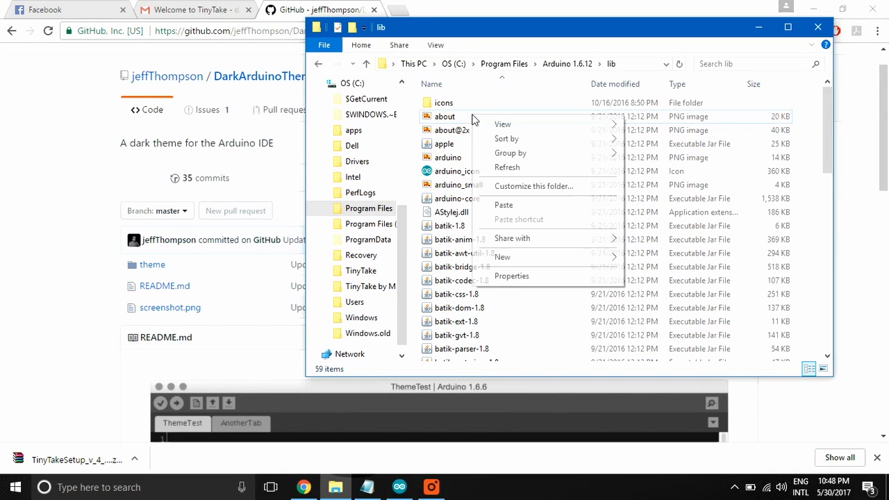
{"action": "left_click", "coordinate": [503, 204]}
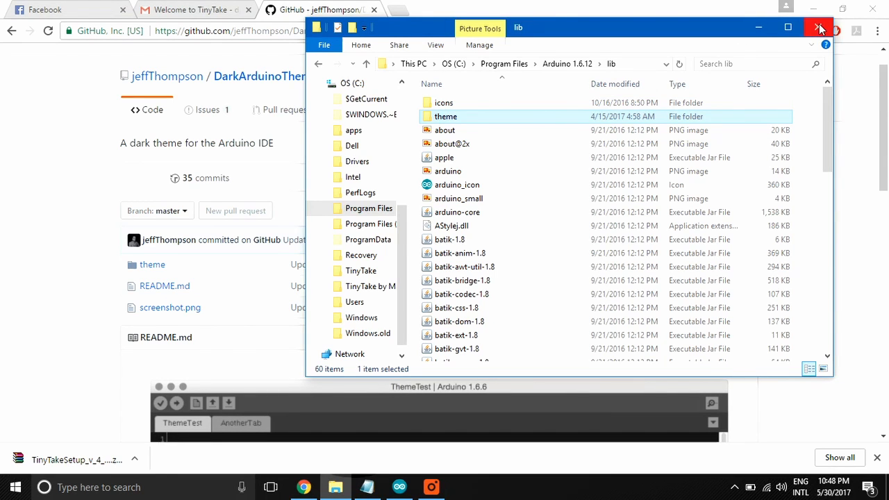
{"action": "left_click", "coordinate": [819, 27]}
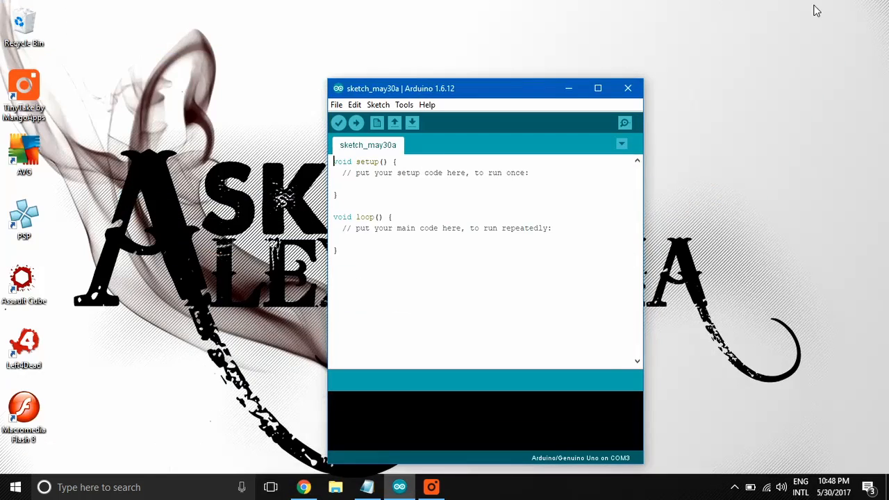
{"action": "mouse_move", "coordinate": [629, 88]}
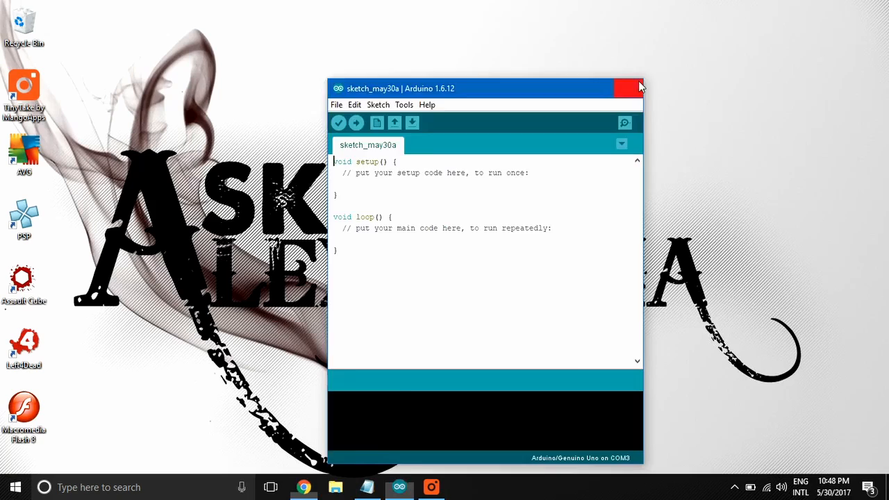
Step: Close the reopened Arduino IDE 1.6.12 sketch window
{"action": "left_click", "coordinate": [632, 87]}
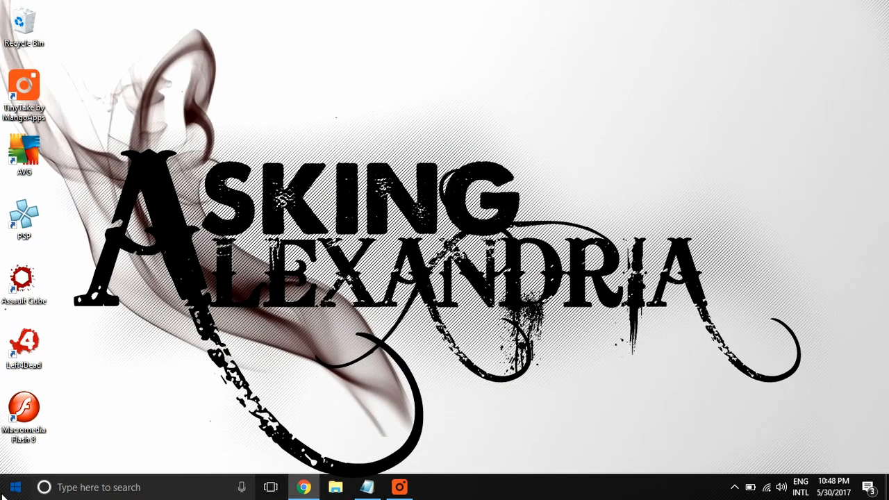